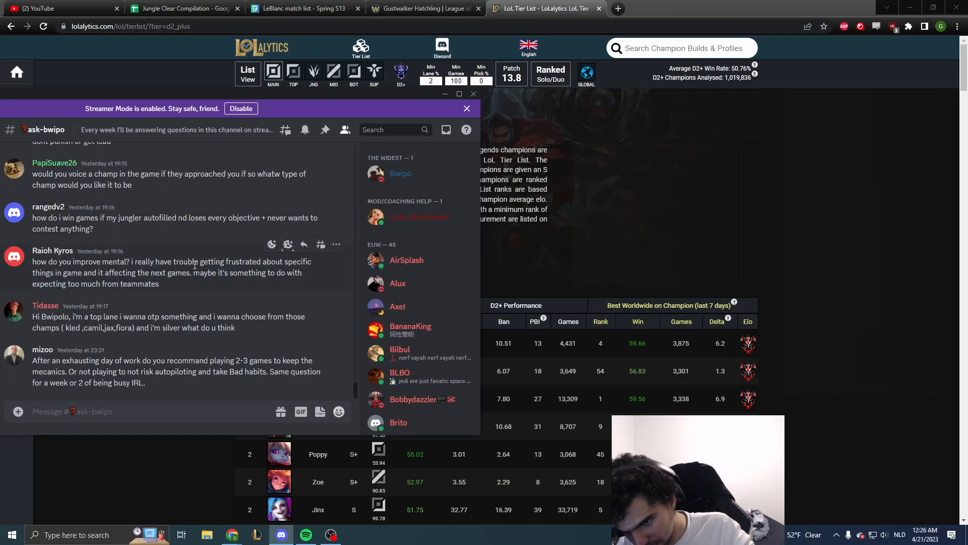
{"action": "double_click", "coordinate": [244, 261]}
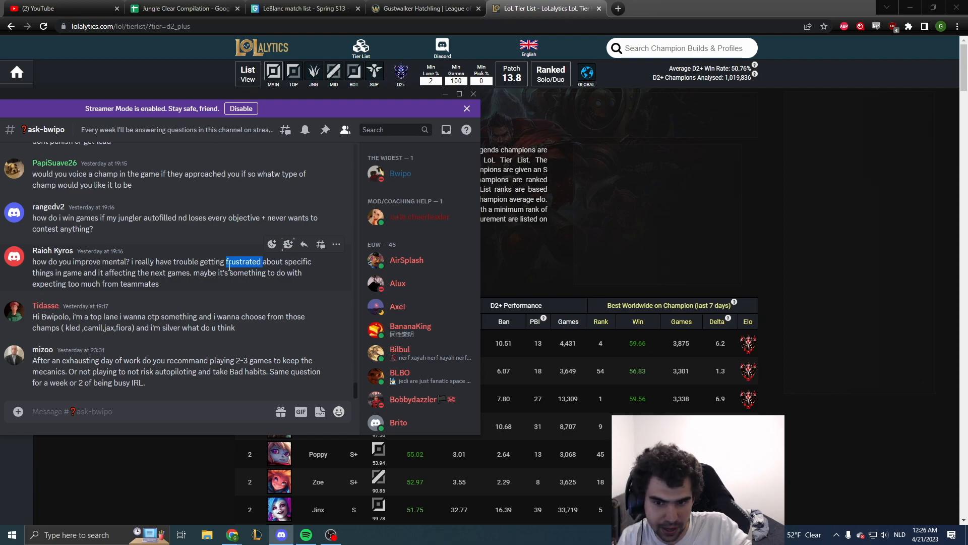